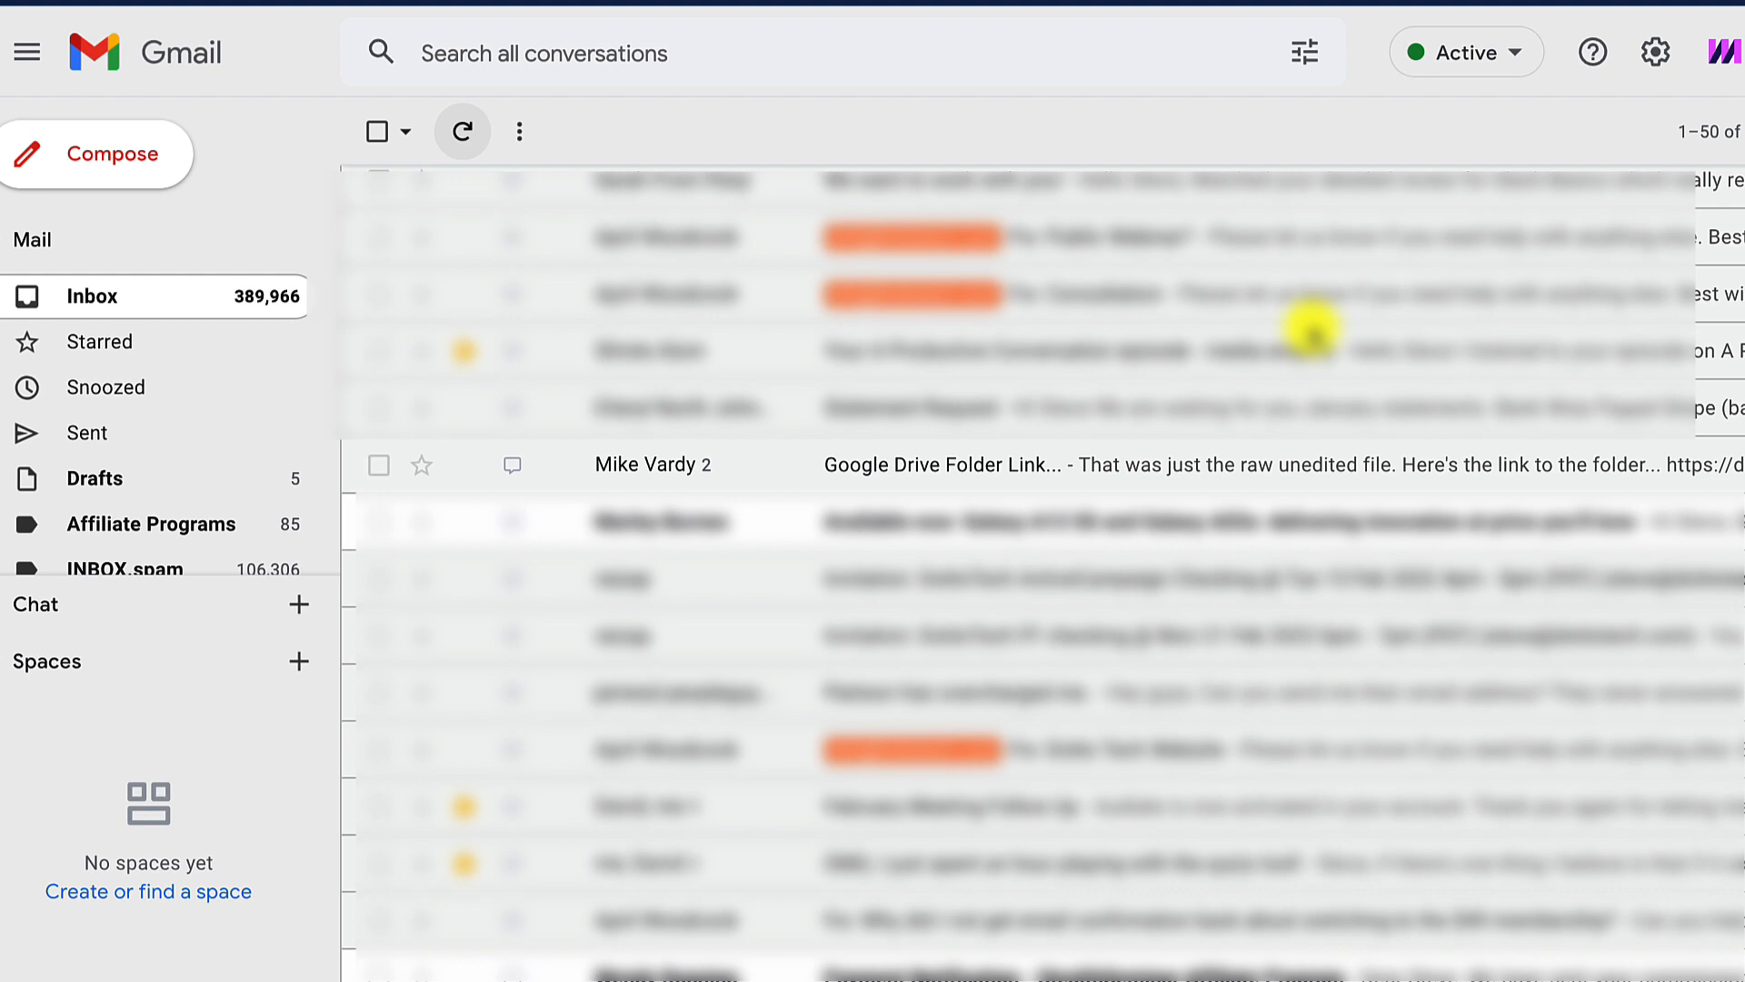
mouse_move(1207, 469)
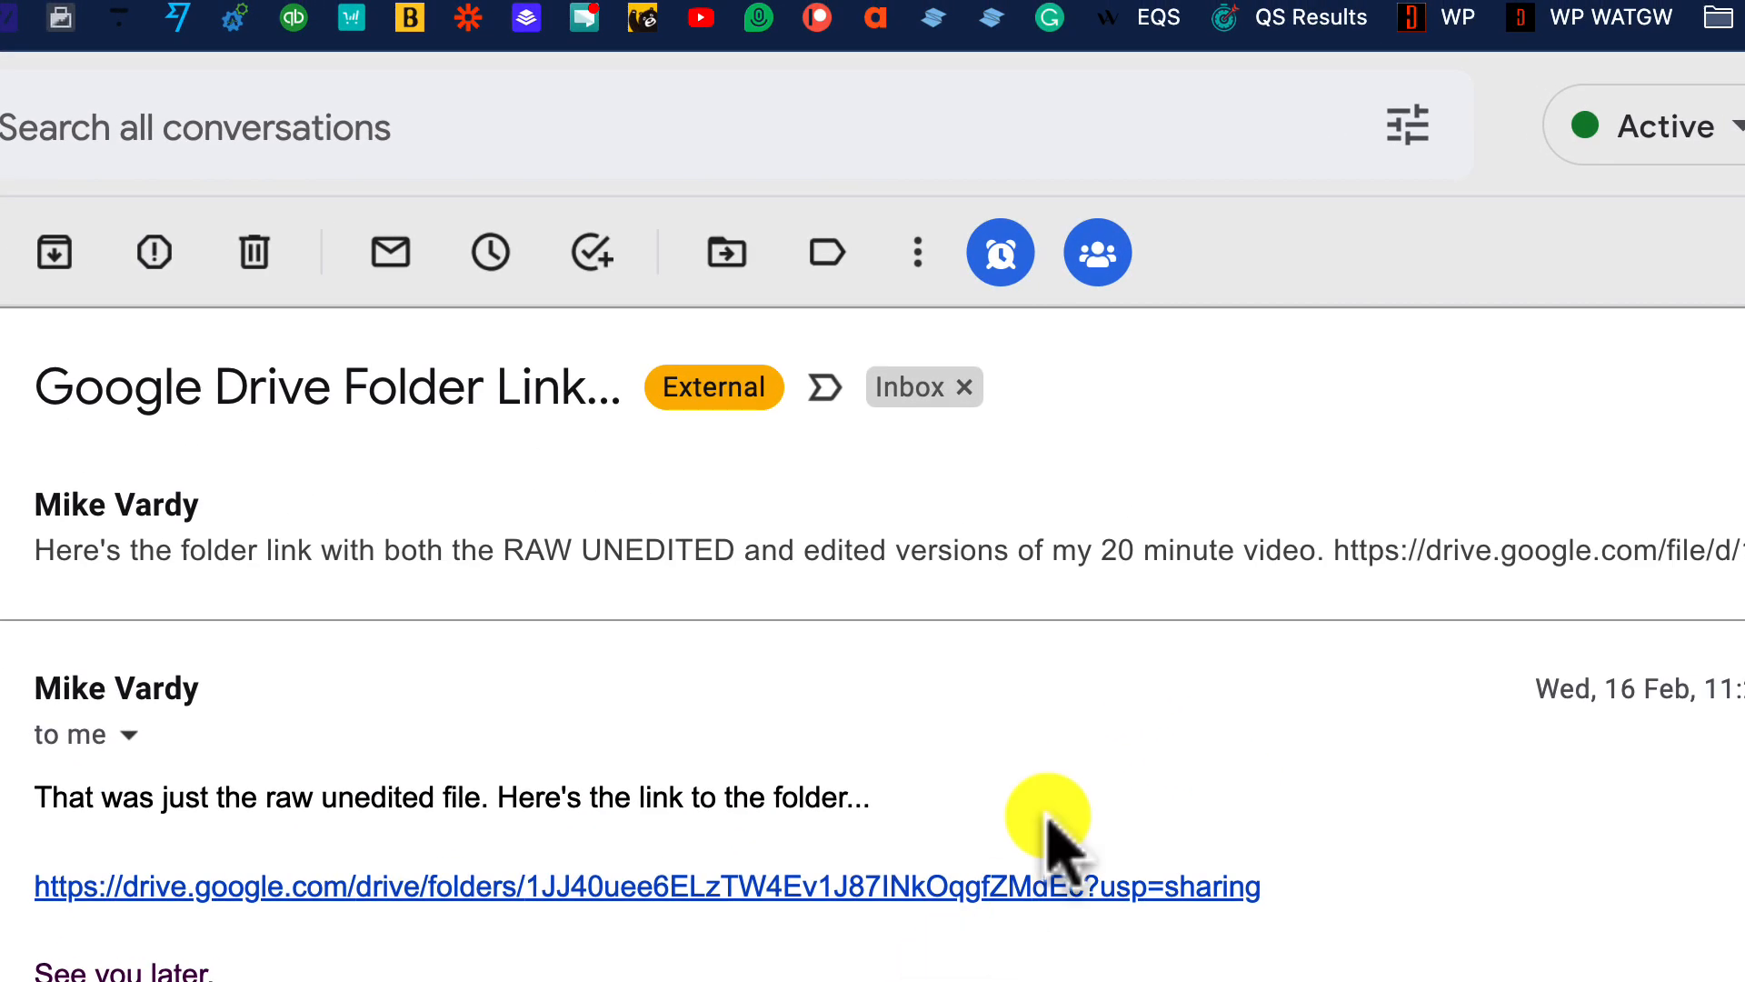
mouse_move(916, 251)
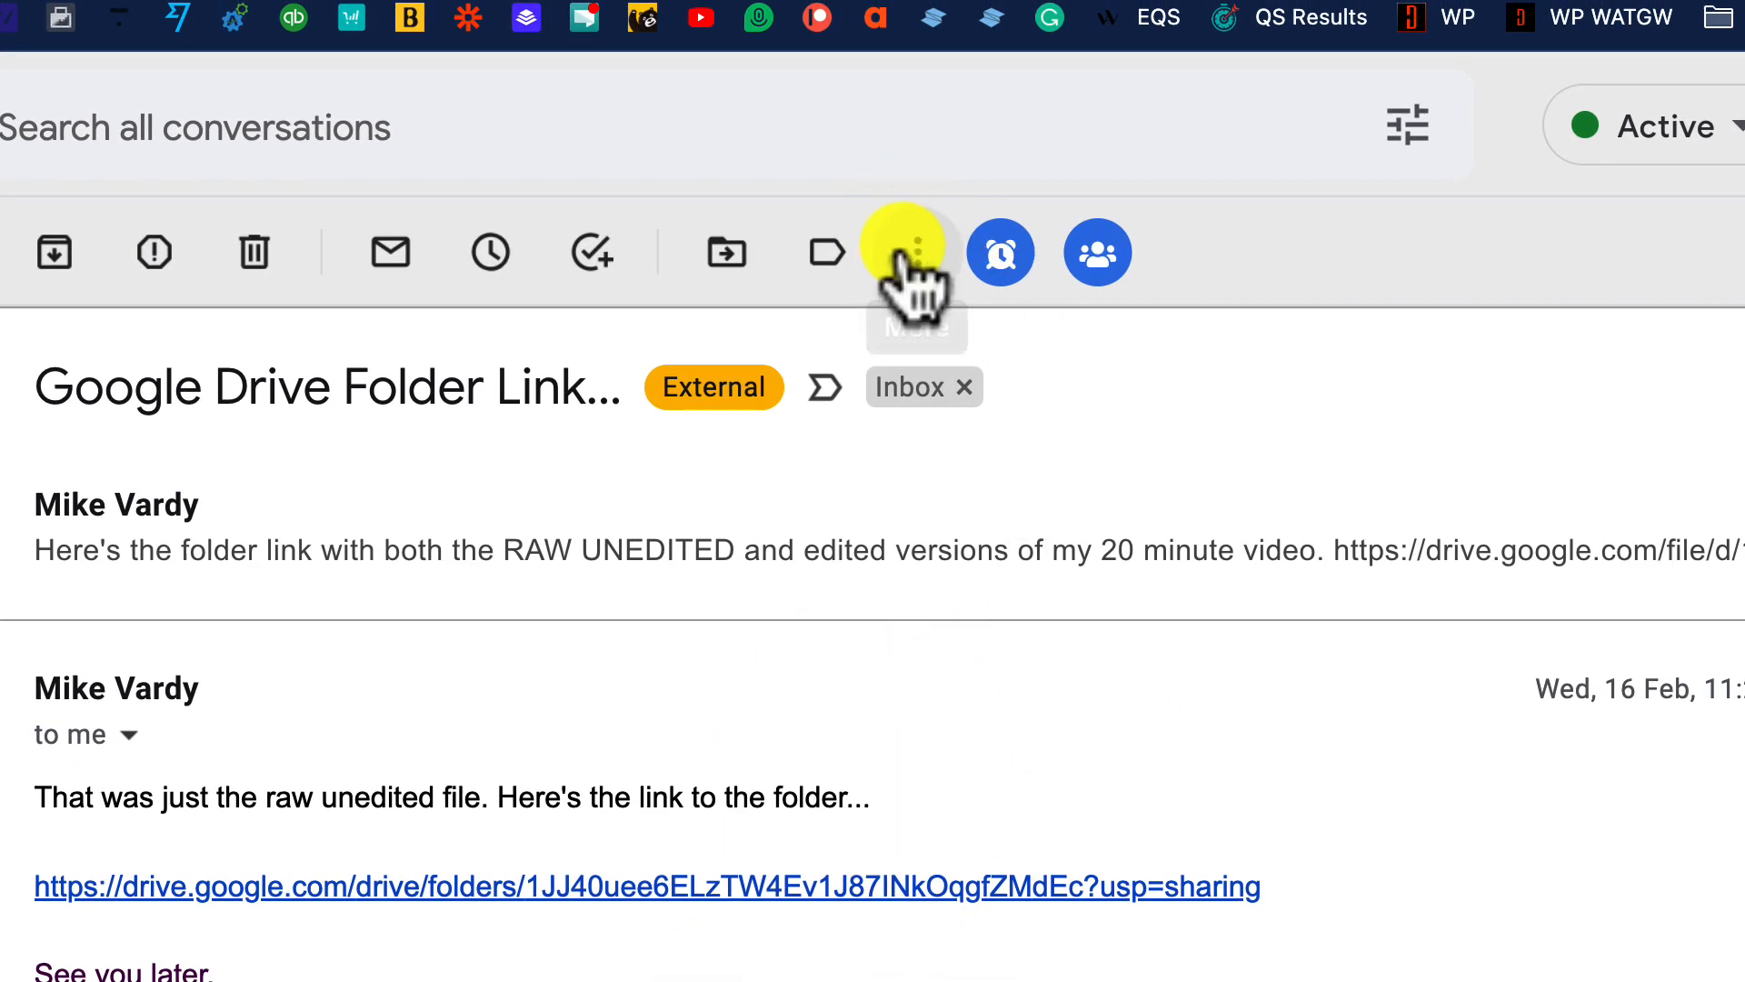
Step: Show the More actions list for the open Google Drive folder link email
left_click(913, 251)
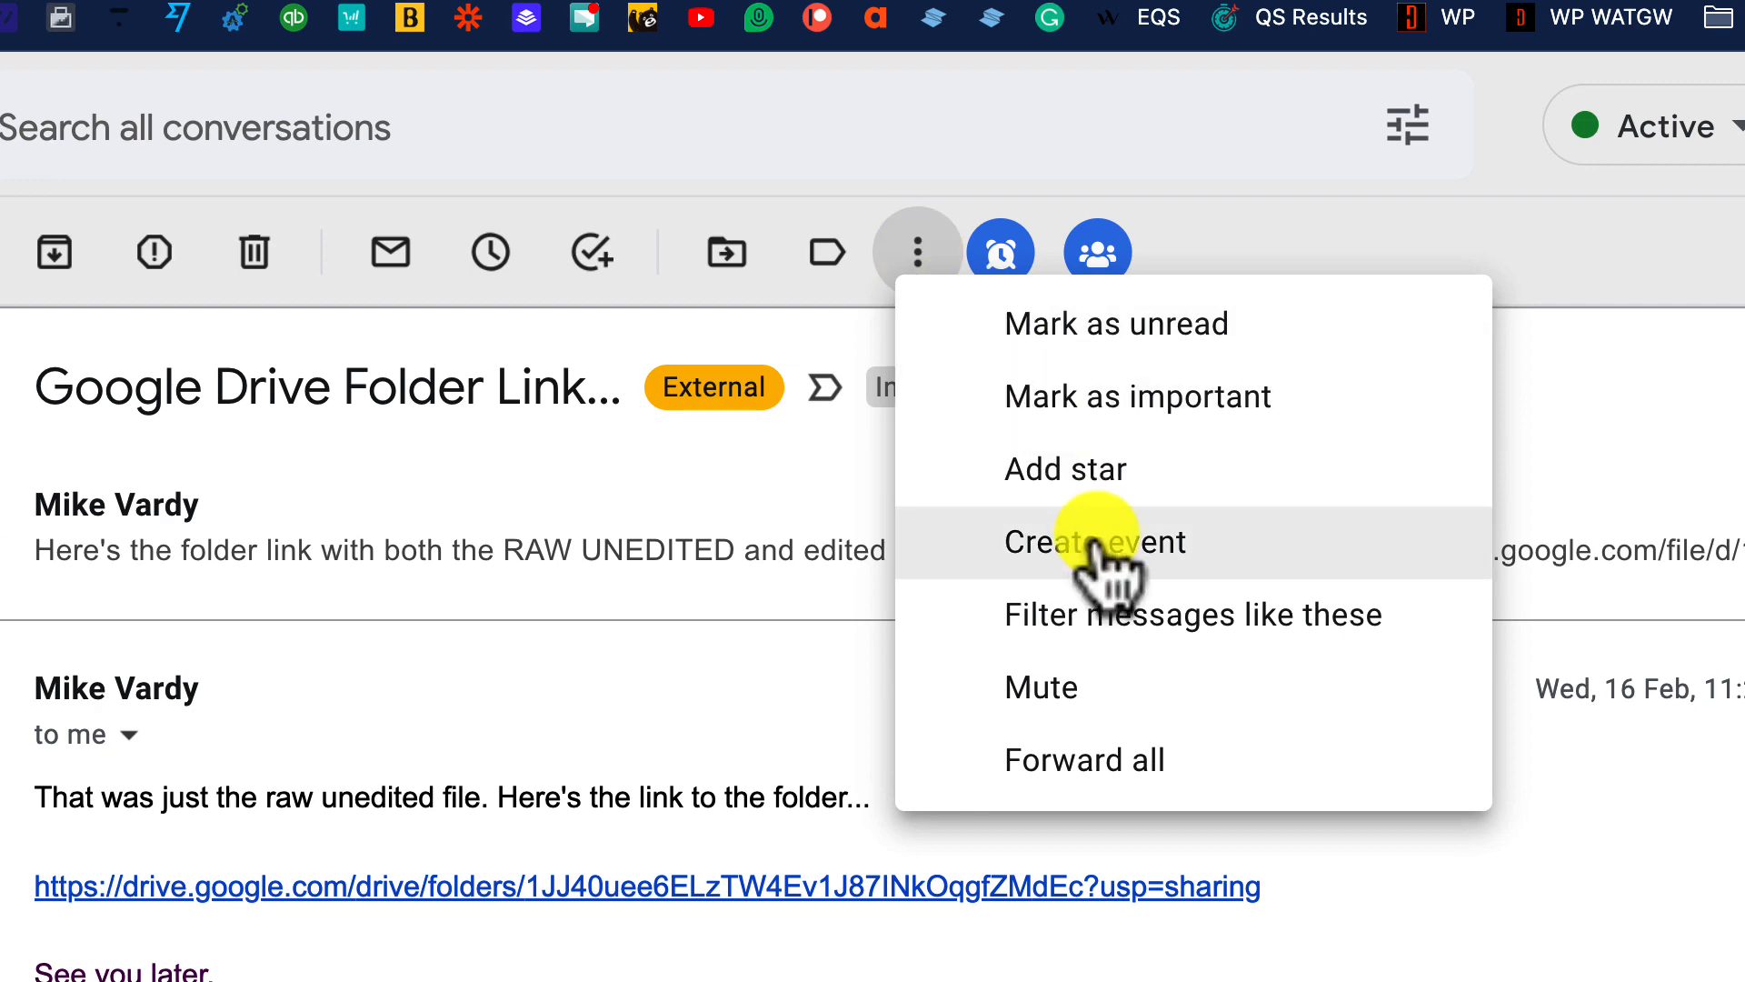
Step: Create a Calendar event from the email, prefilled for 7 Mar 2022, 2:30–3:30pm with Mike Vardy as guest
left_click(1095, 541)
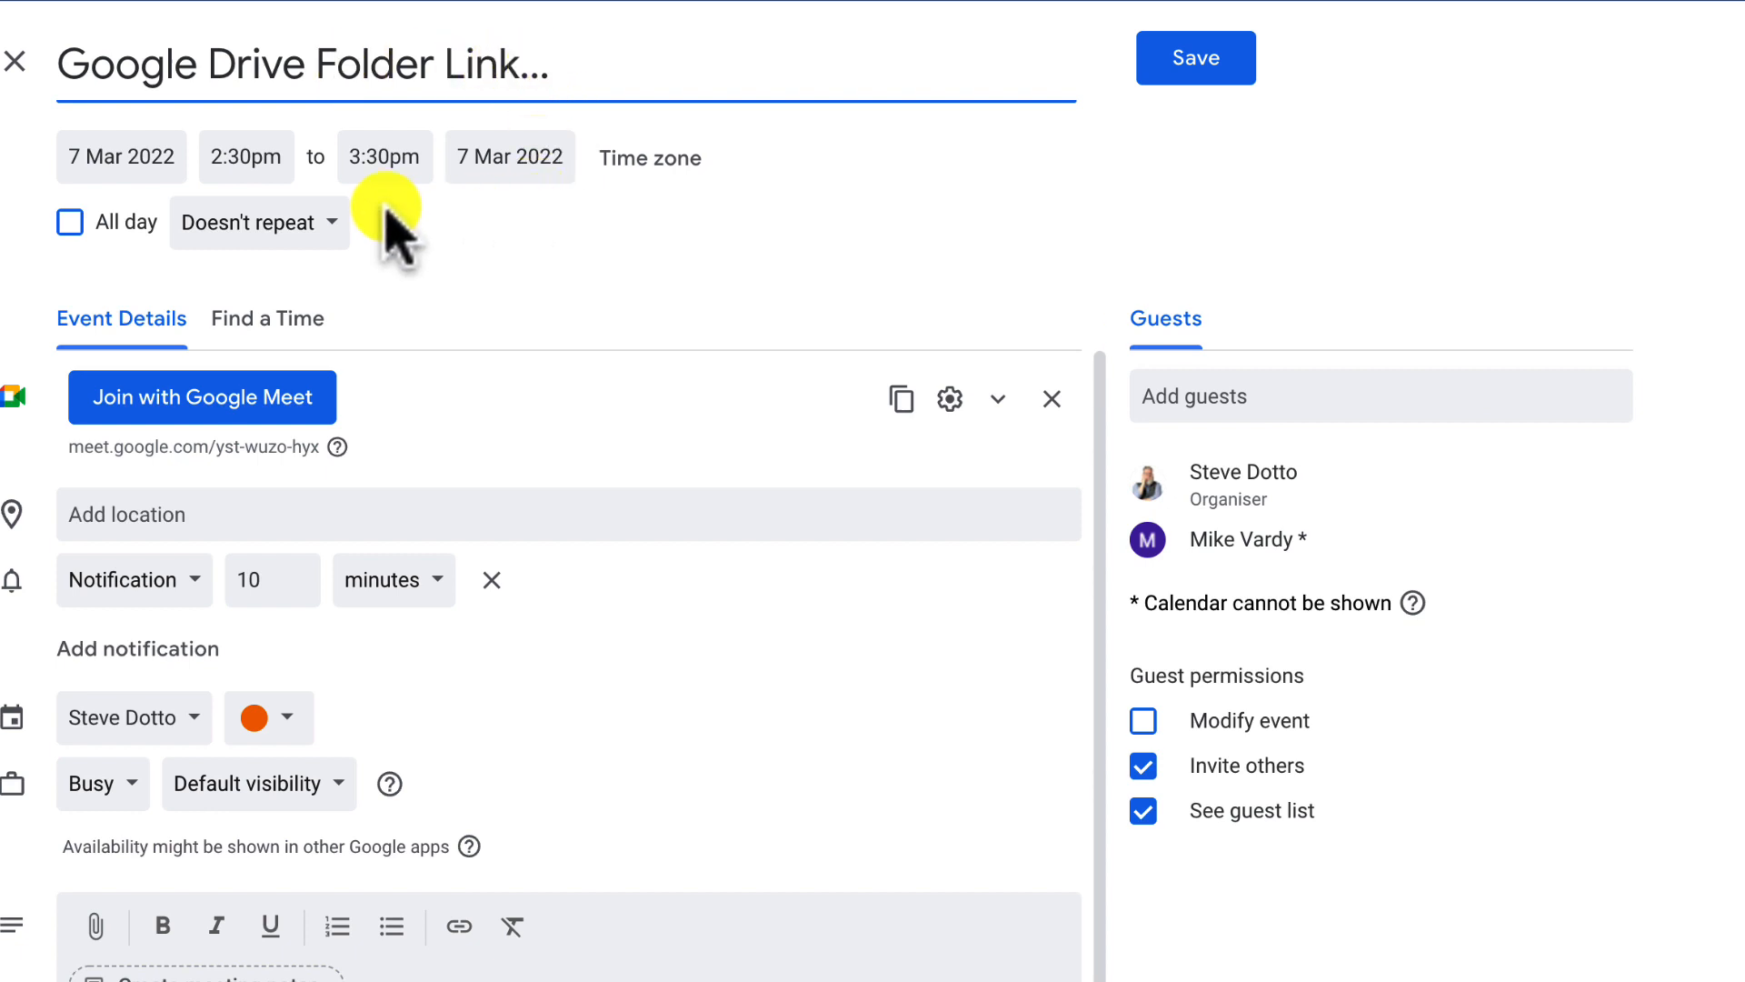
mouse_move(607, 205)
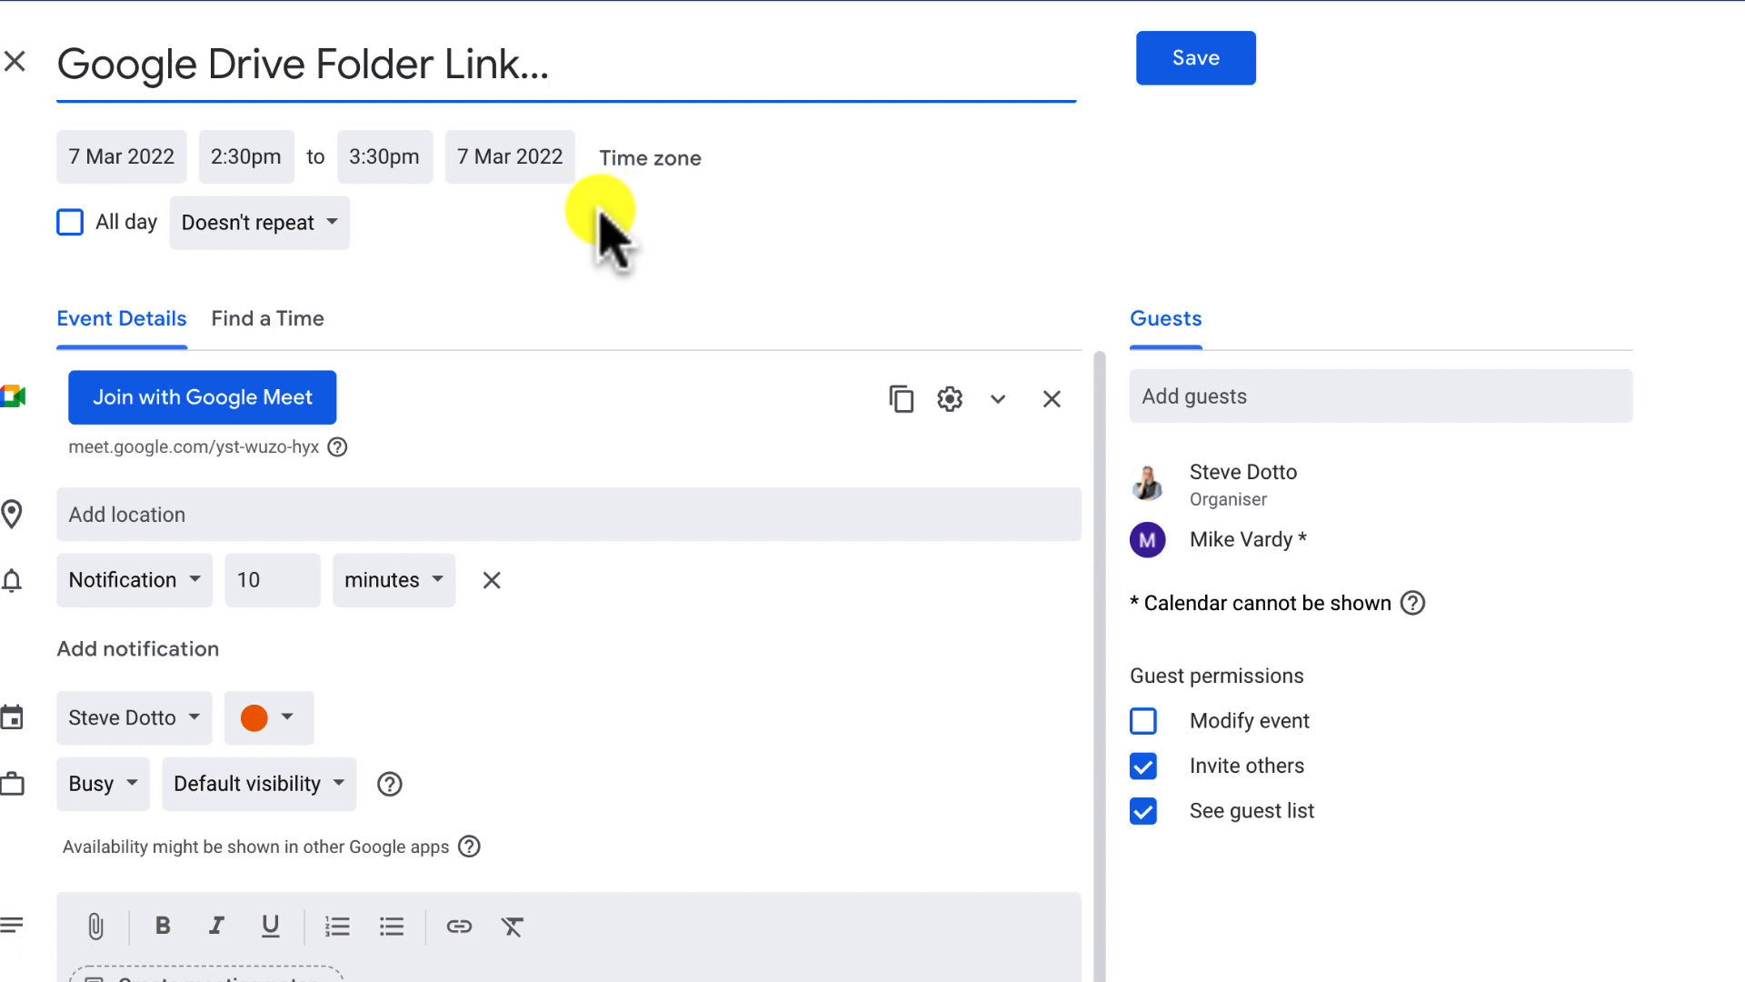
scroll("down", 3)
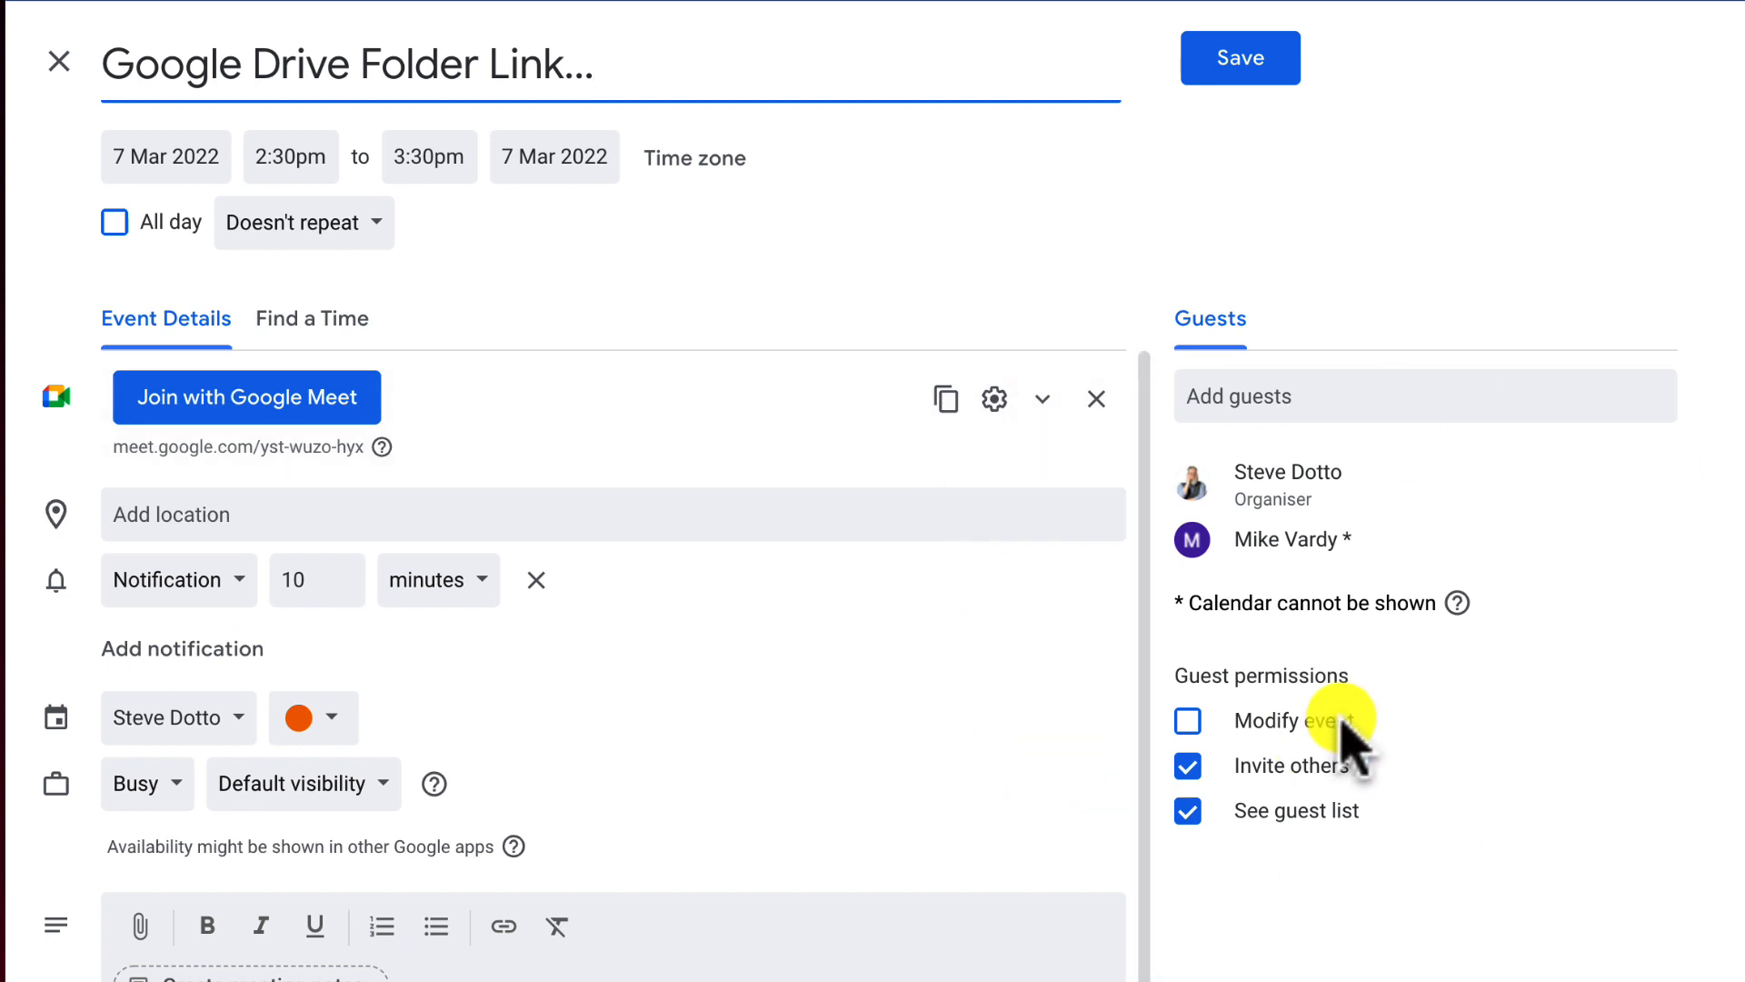
mouse_move(1475, 324)
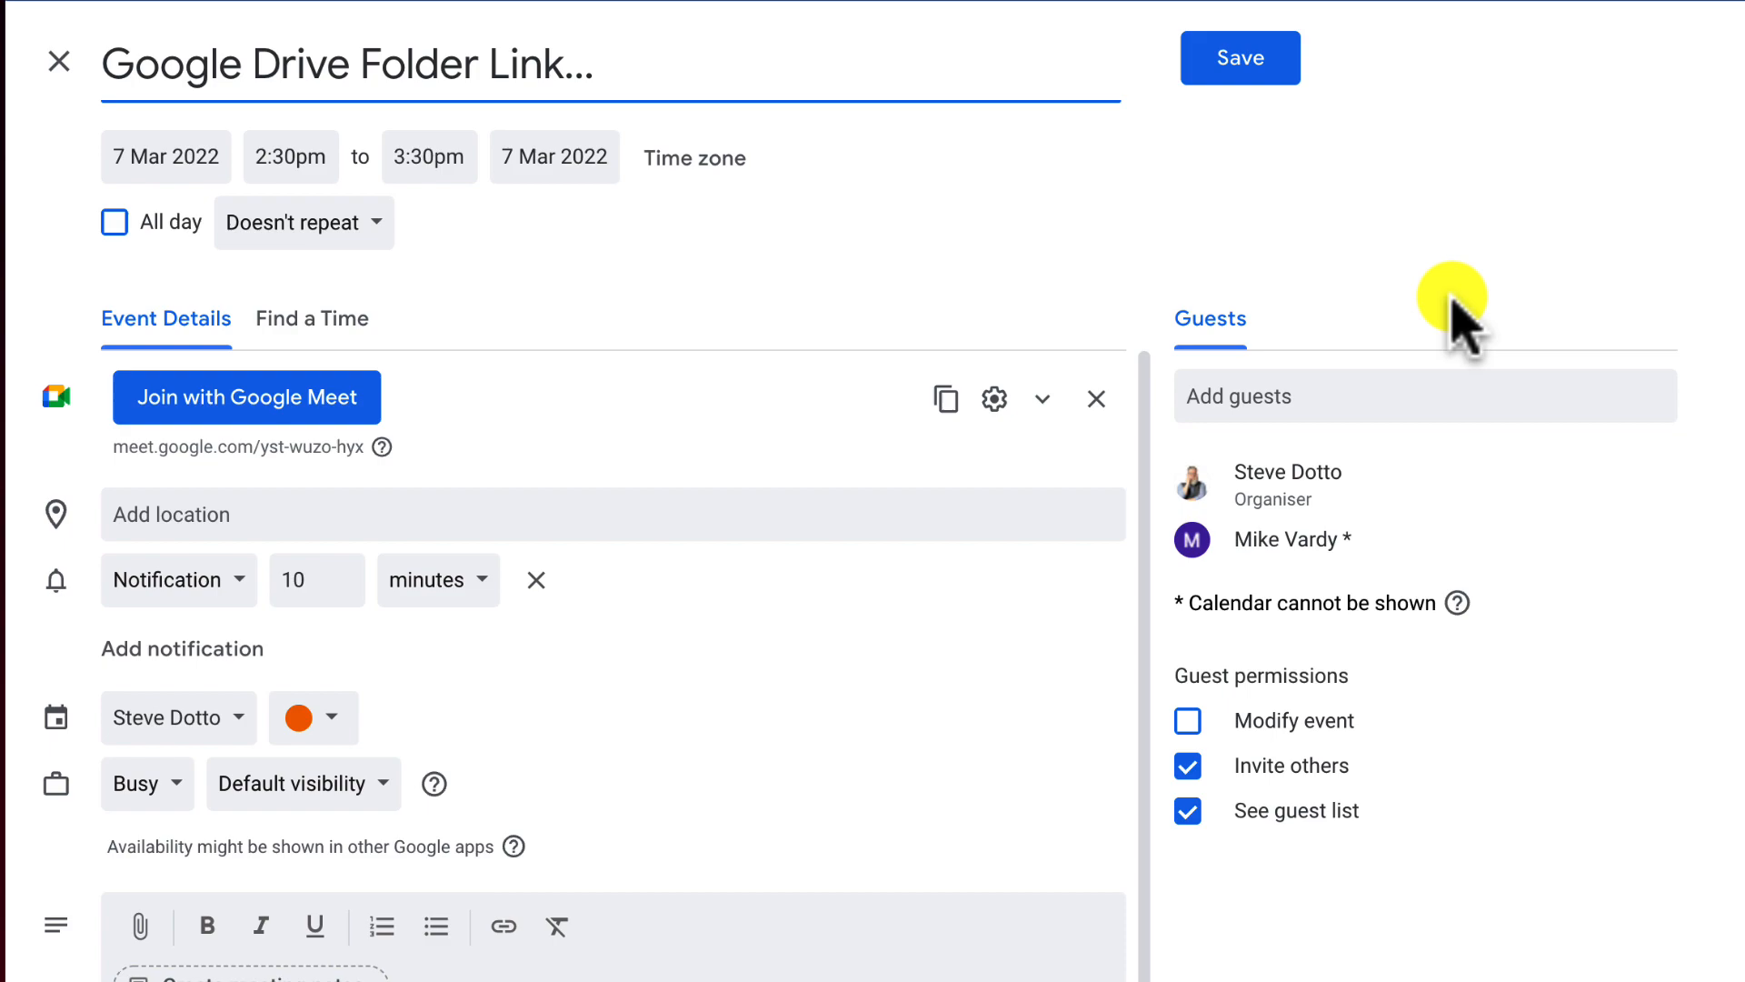
Step: Save the event, bringing up the send-invitations prompt for the guests
left_click(1238, 56)
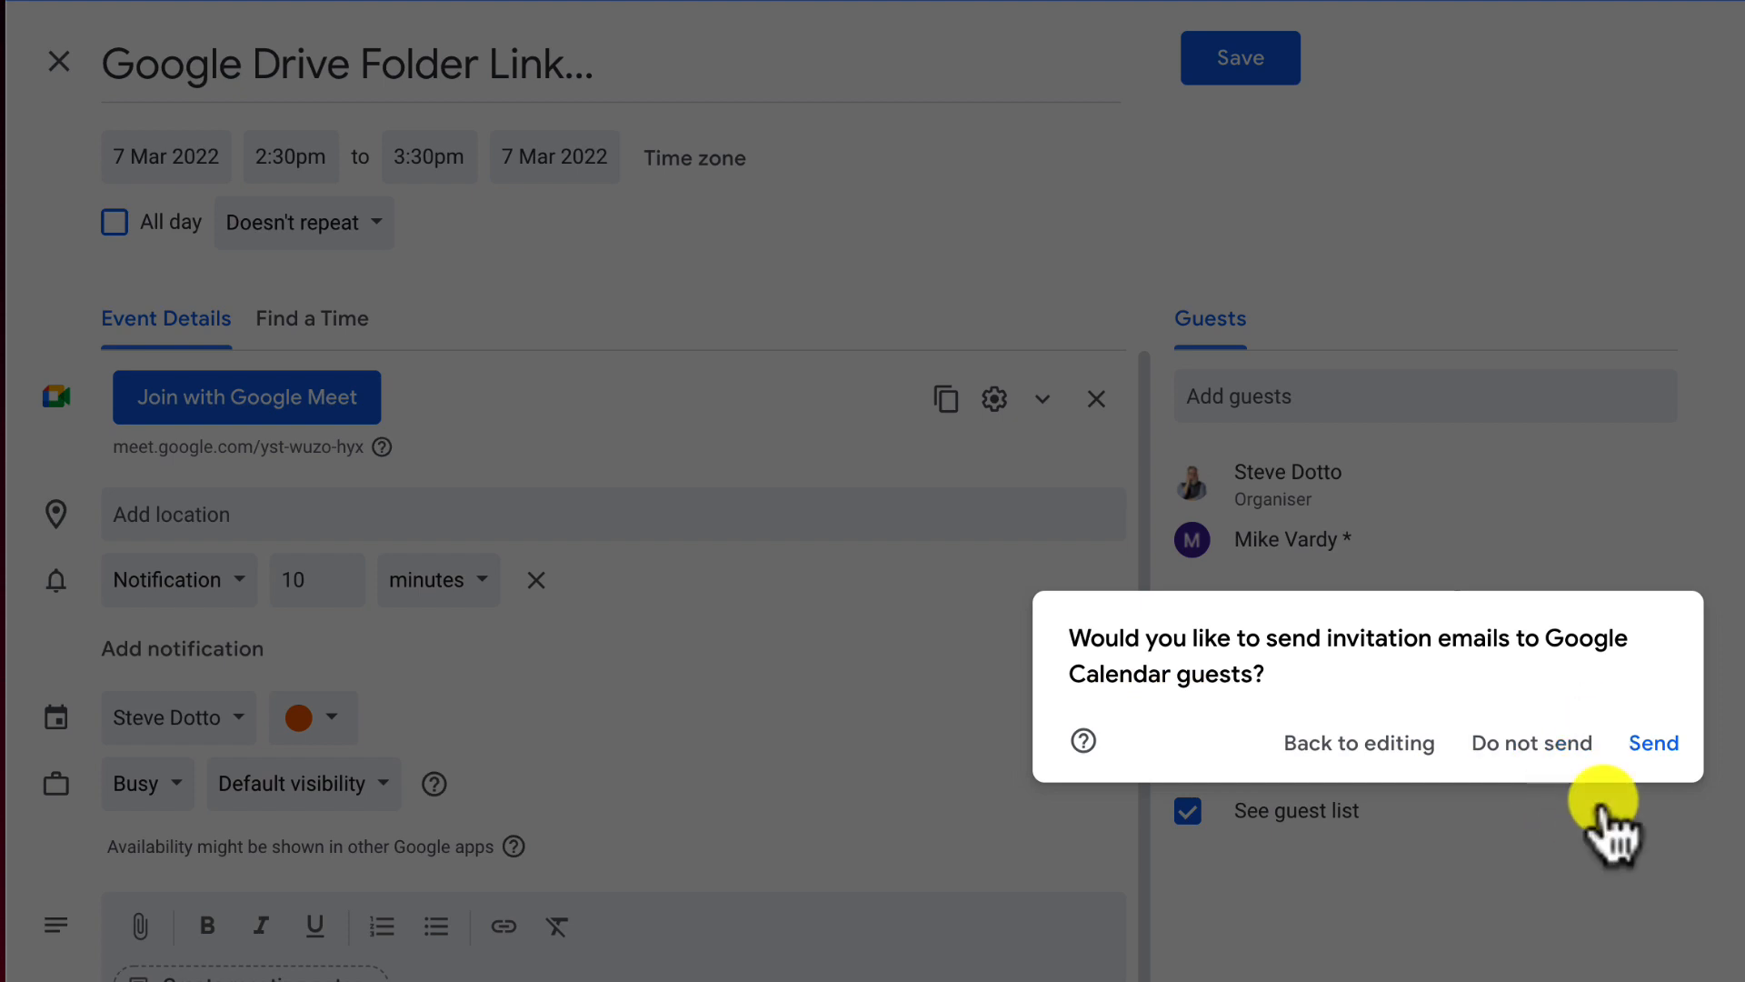
mouse_move(1511, 829)
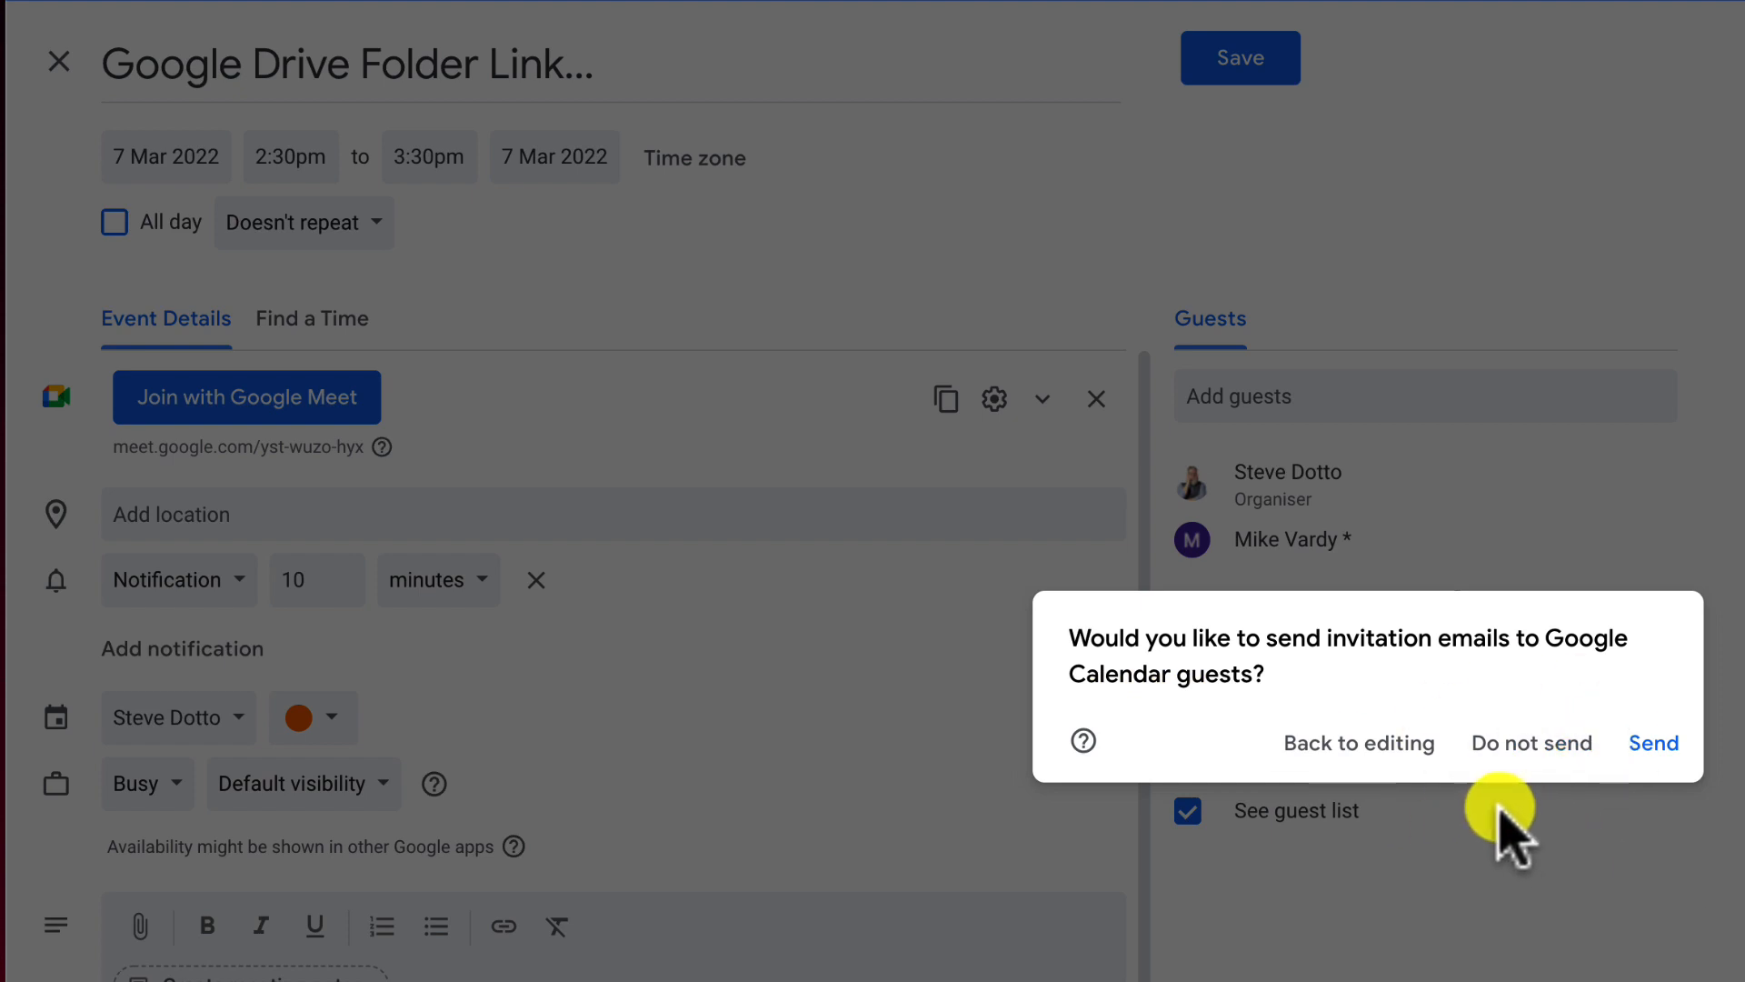